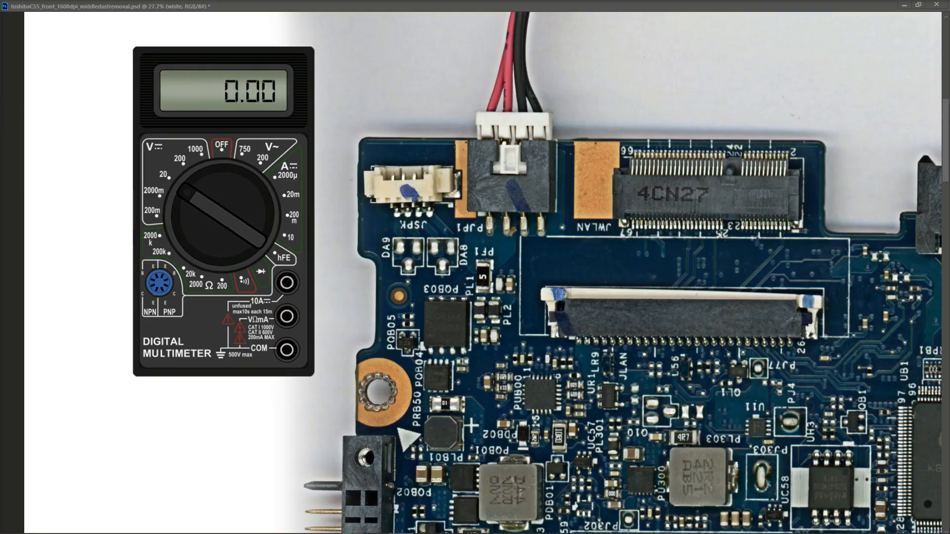
{"action": "mouse_move", "coordinate": [501, 252]}
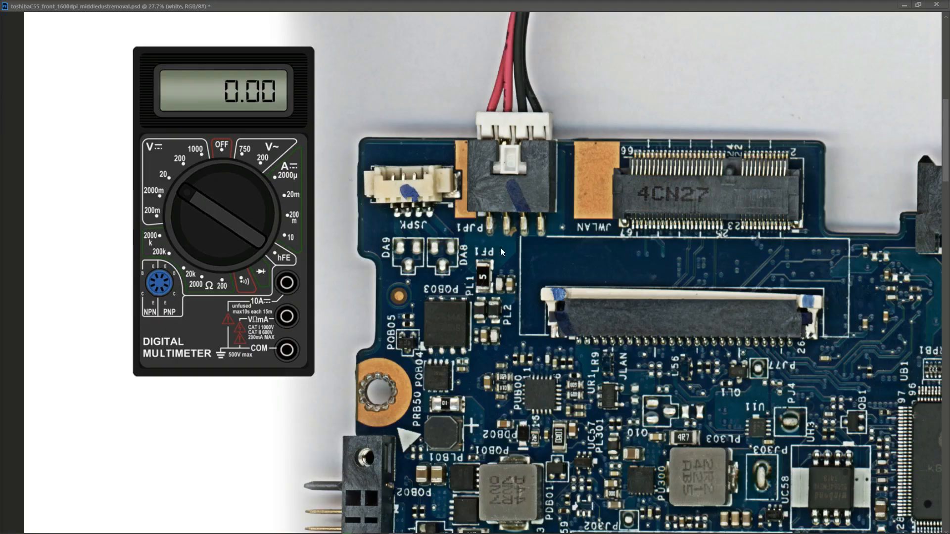
{"action": "mouse_move", "coordinate": [562, 388]}
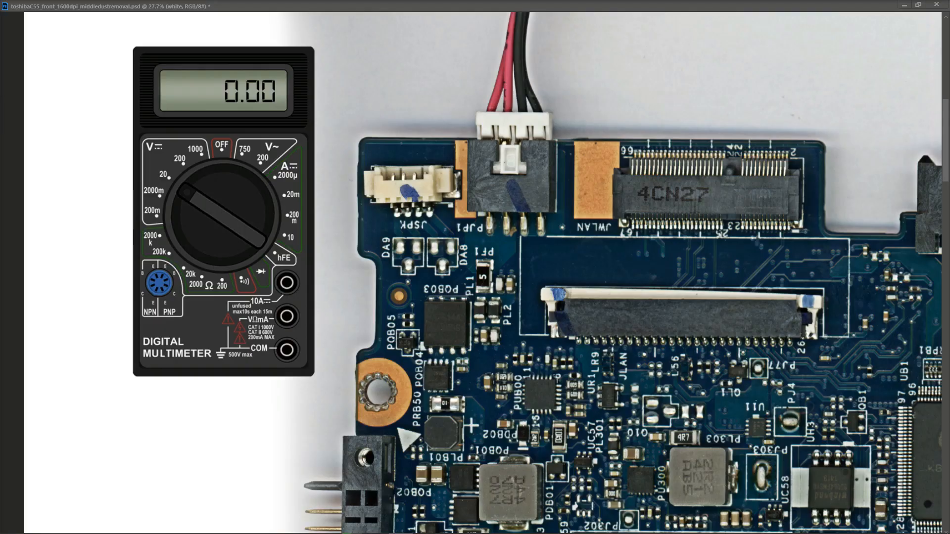
{"action": "mouse_move", "coordinate": [228, 189]}
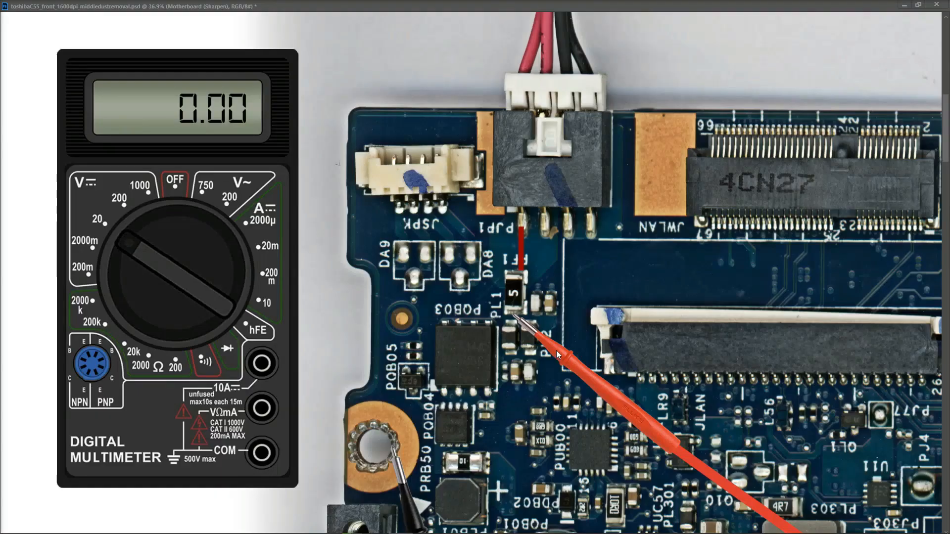
{"action": "mouse_move", "coordinate": [548, 348]}
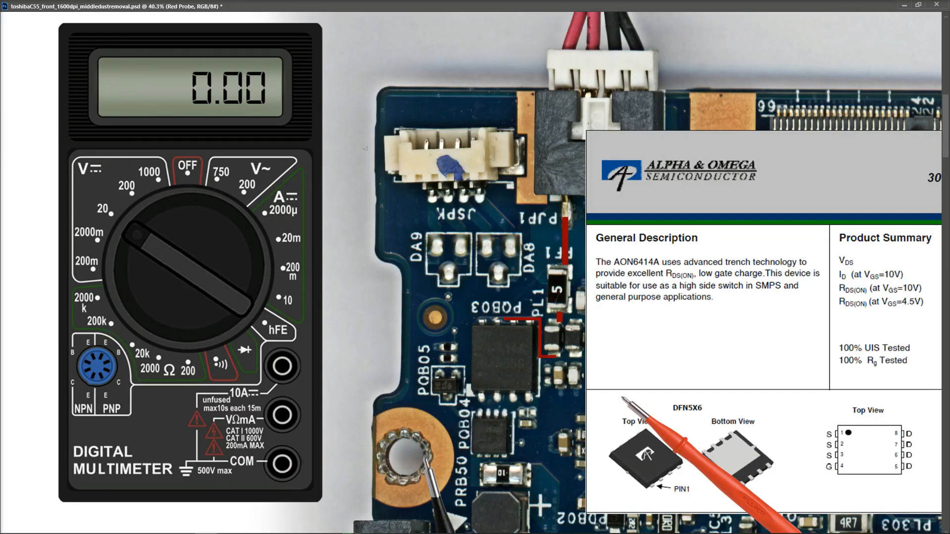
Step: Zoom out on the canvas to view the PQB03 area and datasheet panel
{"action": "key", "text": "ctrl+minus"}
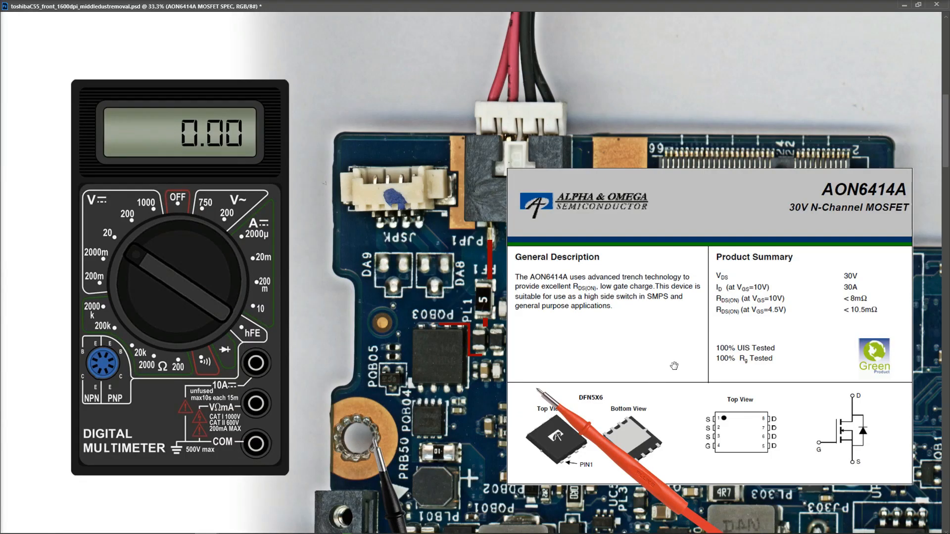
{"action": "mouse_move", "coordinate": [671, 319]}
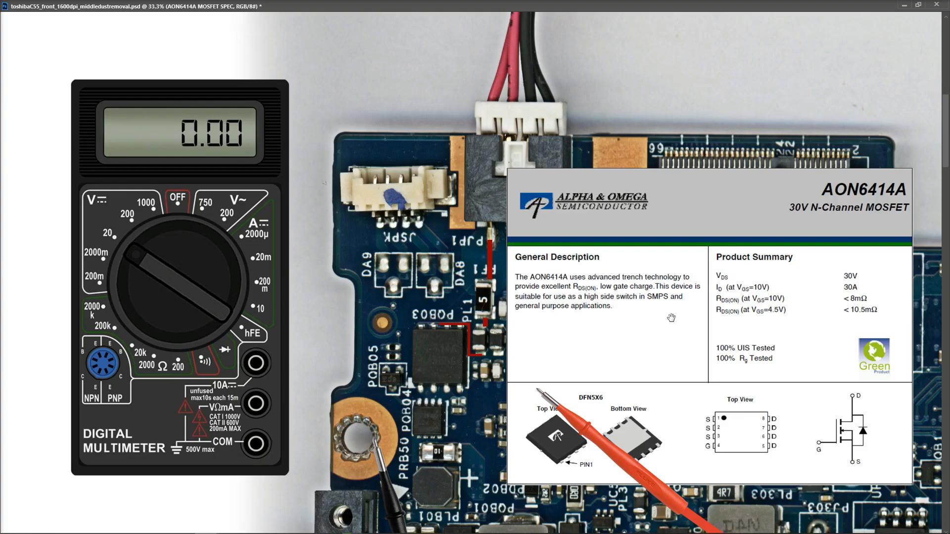
{"action": "mouse_move", "coordinate": [645, 323]}
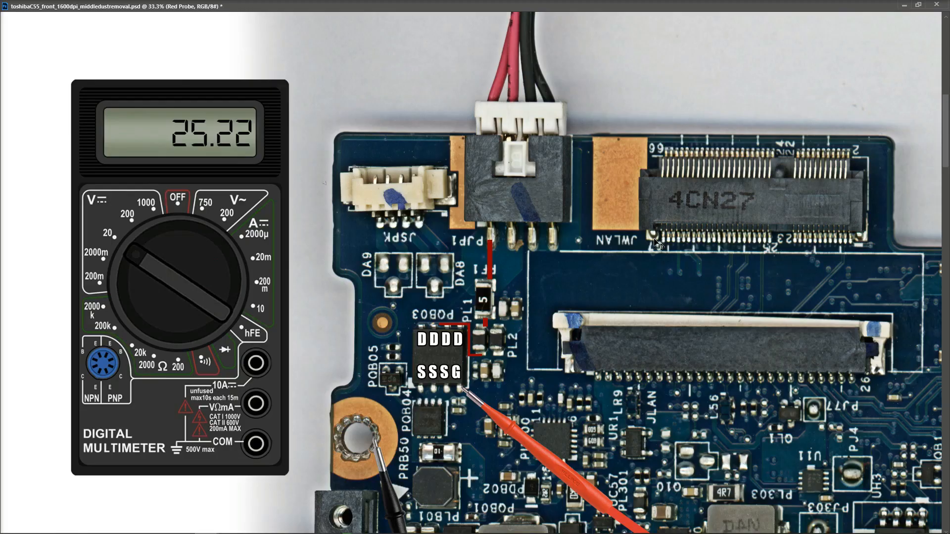
{"action": "mouse_move", "coordinate": [535, 349]}
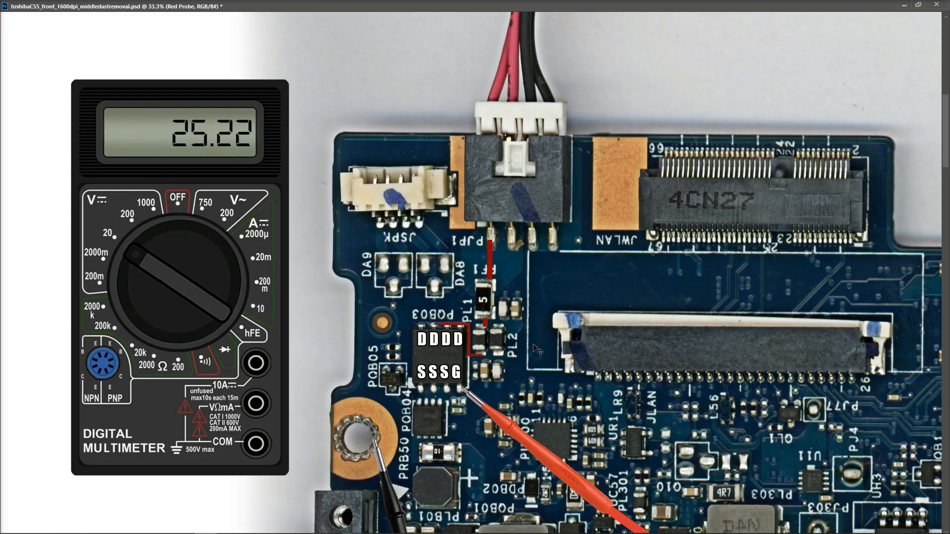
{"action": "mouse_move", "coordinate": [509, 419]}
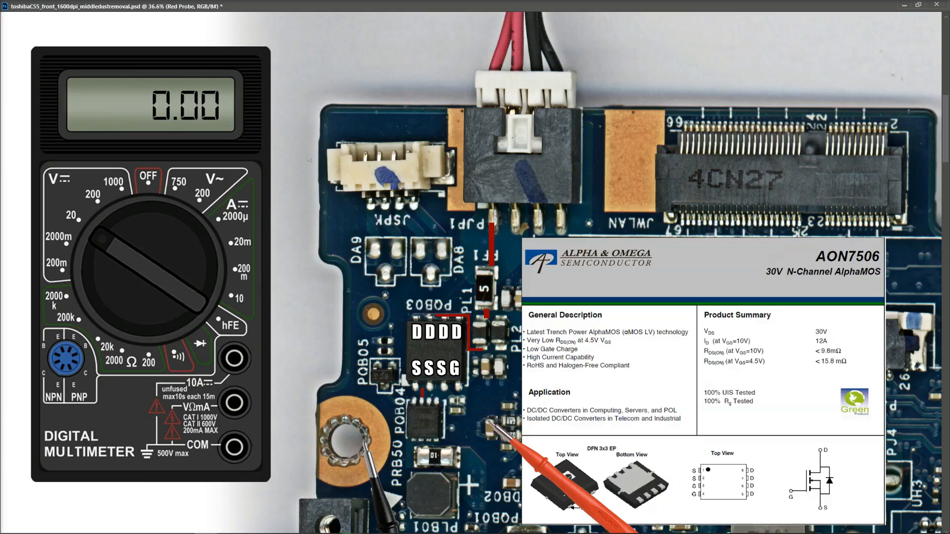
{"action": "mouse_move", "coordinate": [882, 359]}
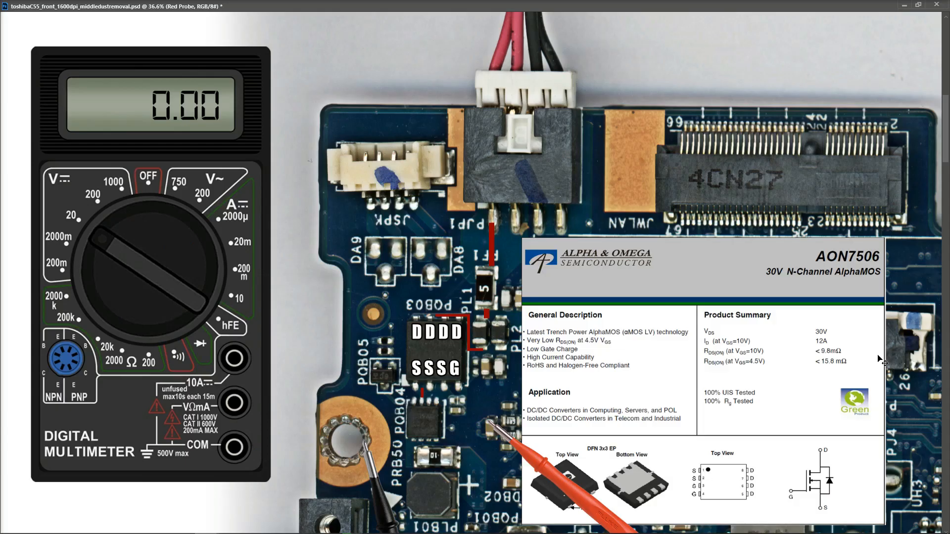
{"action": "mouse_move", "coordinate": [536, 463]}
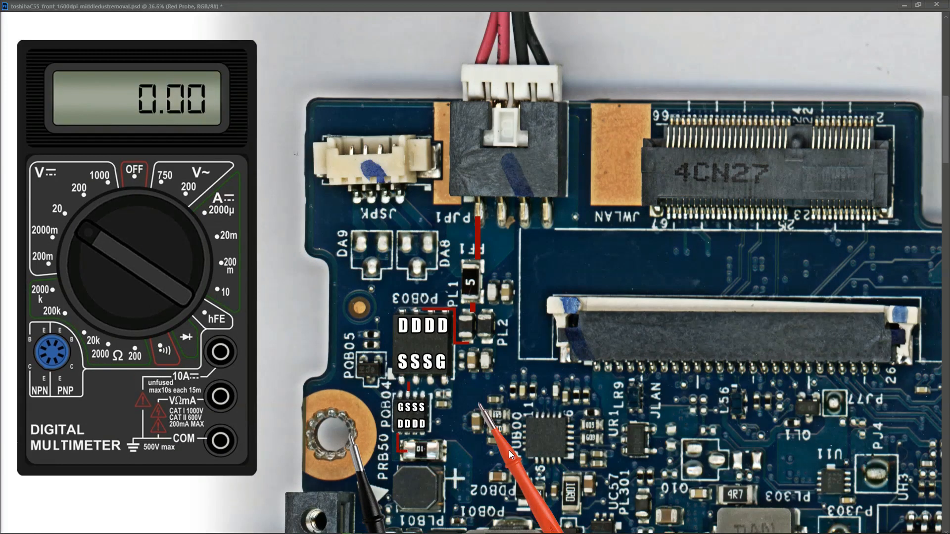
{"action": "mouse_move", "coordinate": [481, 399]}
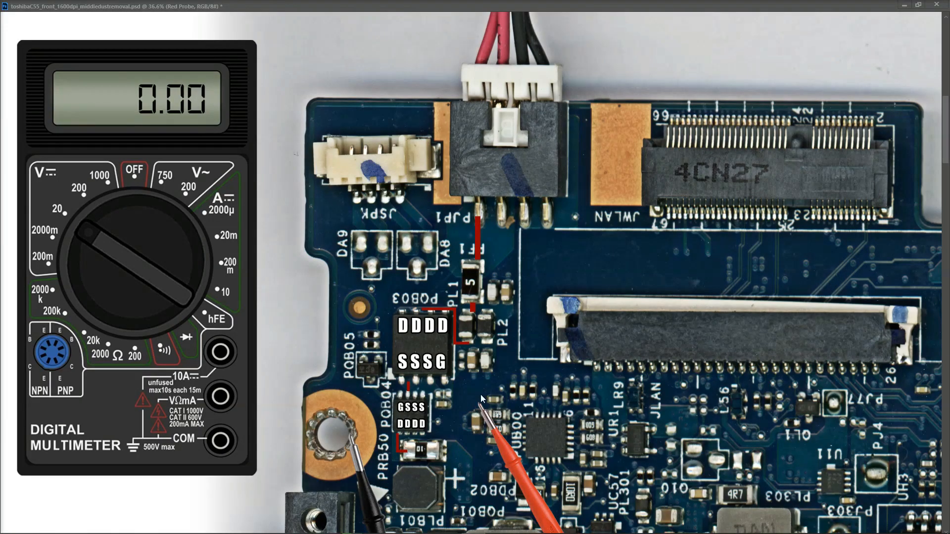
{"action": "mouse_move", "coordinate": [499, 445]}
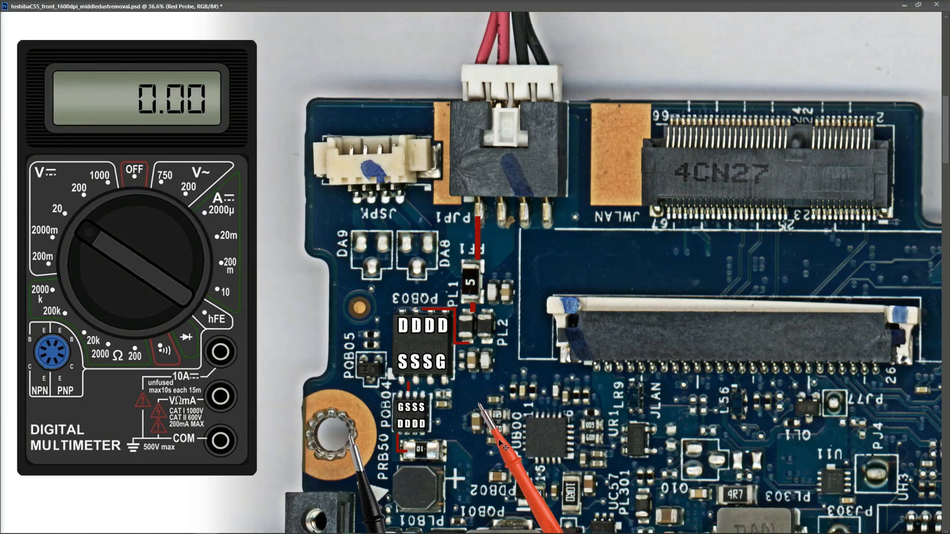
{"action": "mouse_move", "coordinate": [442, 502]}
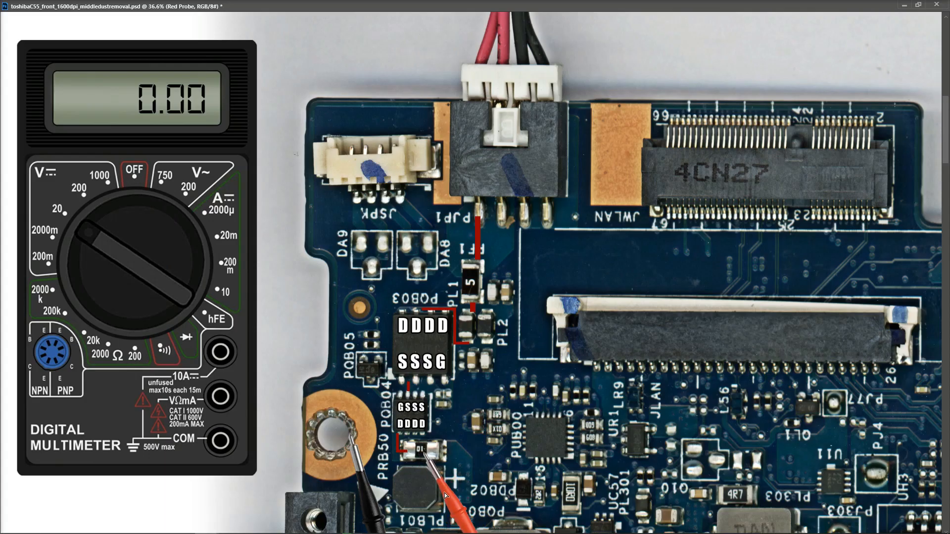
{"action": "mouse_move", "coordinate": [457, 494]}
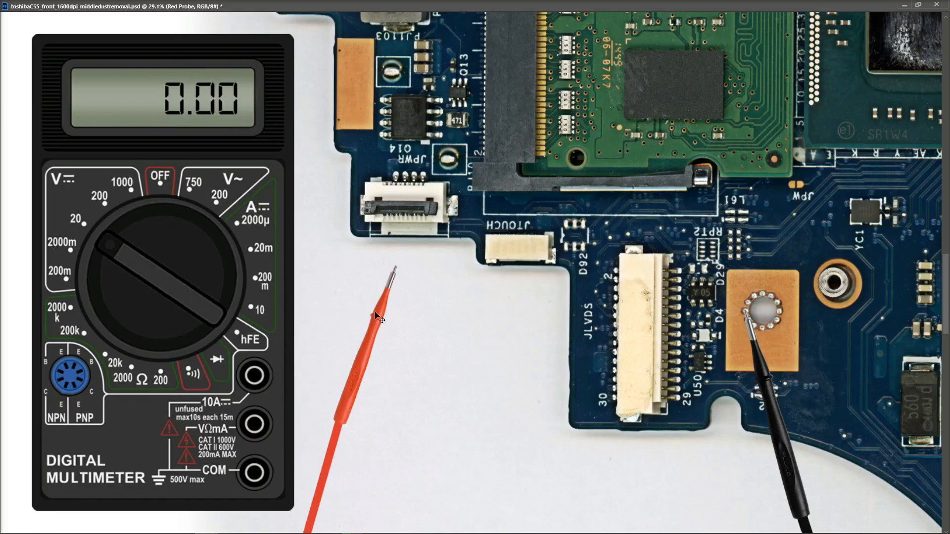
{"action": "mouse_move", "coordinate": [382, 316]}
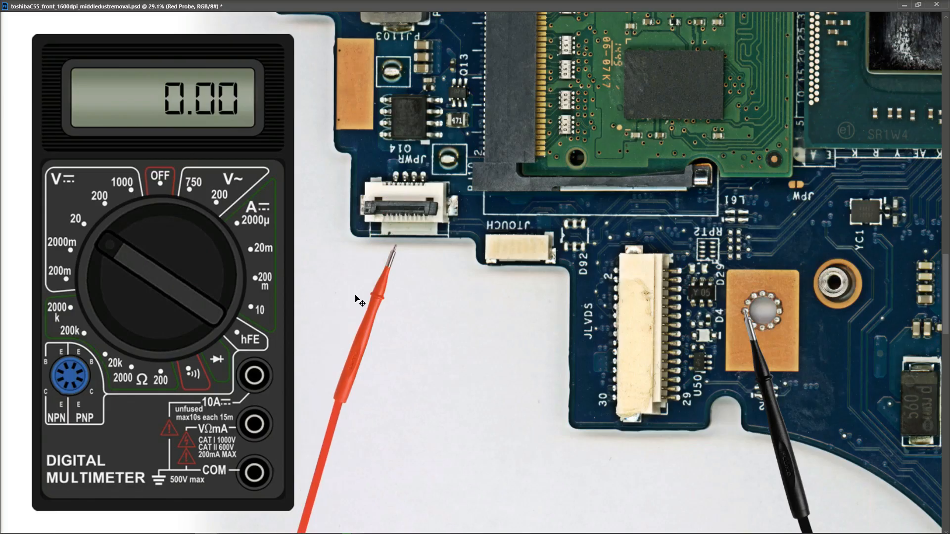
{"action": "mouse_move", "coordinate": [467, 248]}
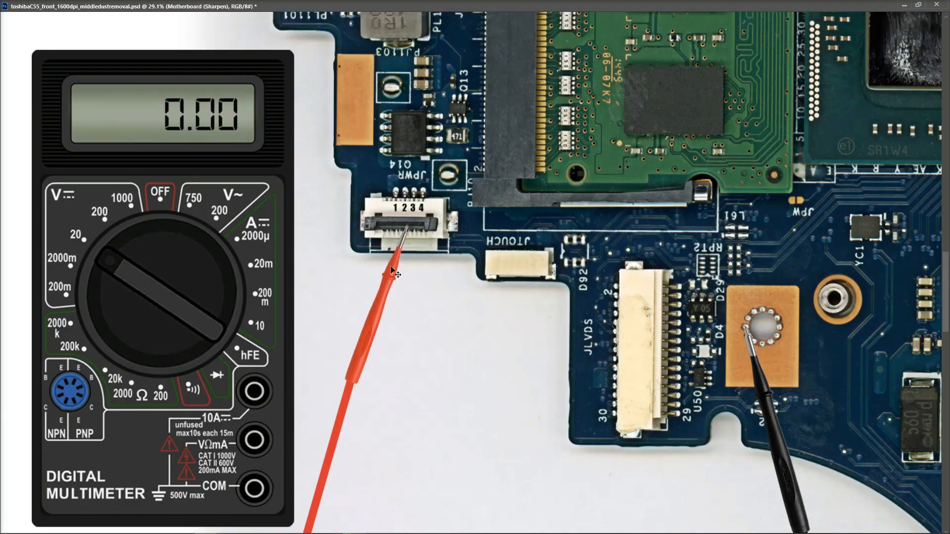
{"action": "mouse_move", "coordinate": [402, 274]}
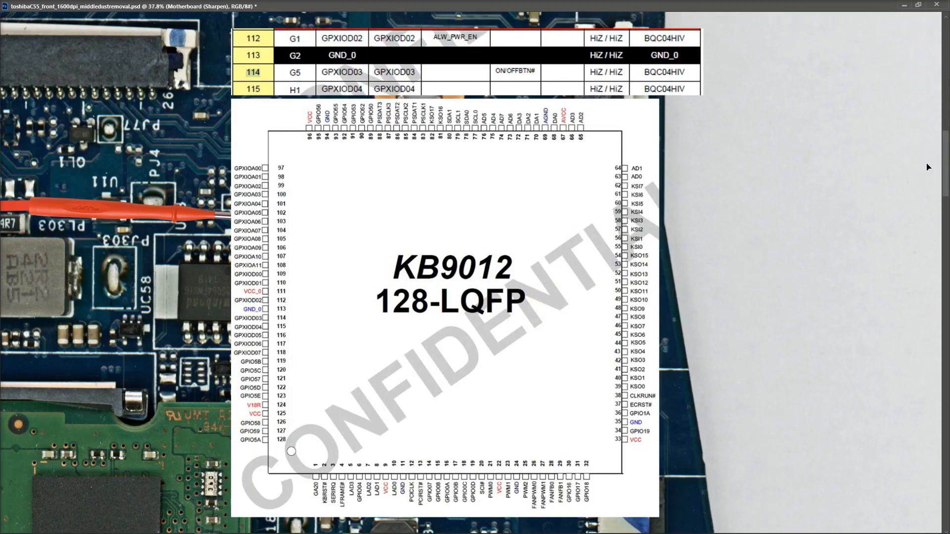
{"action": "mouse_move", "coordinate": [322, 145]}
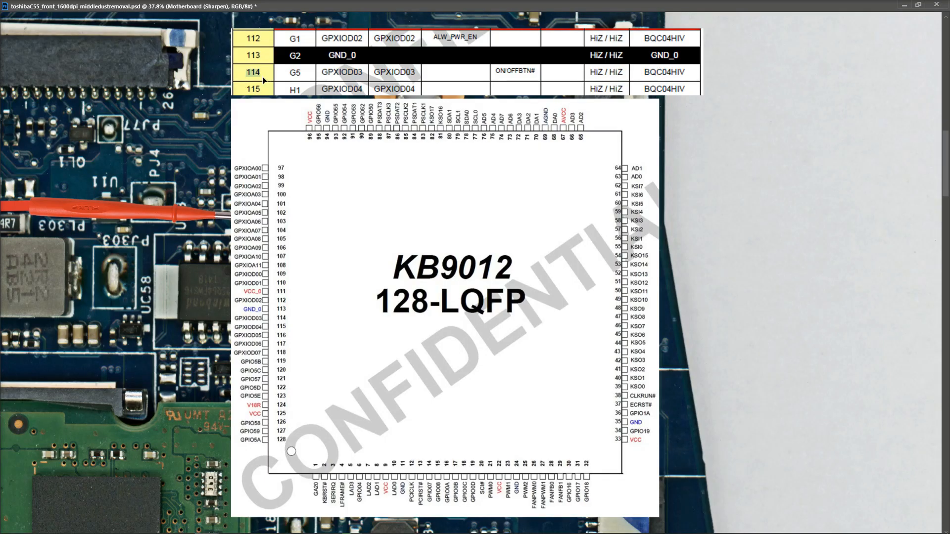
{"action": "mouse_move", "coordinate": [362, 88]}
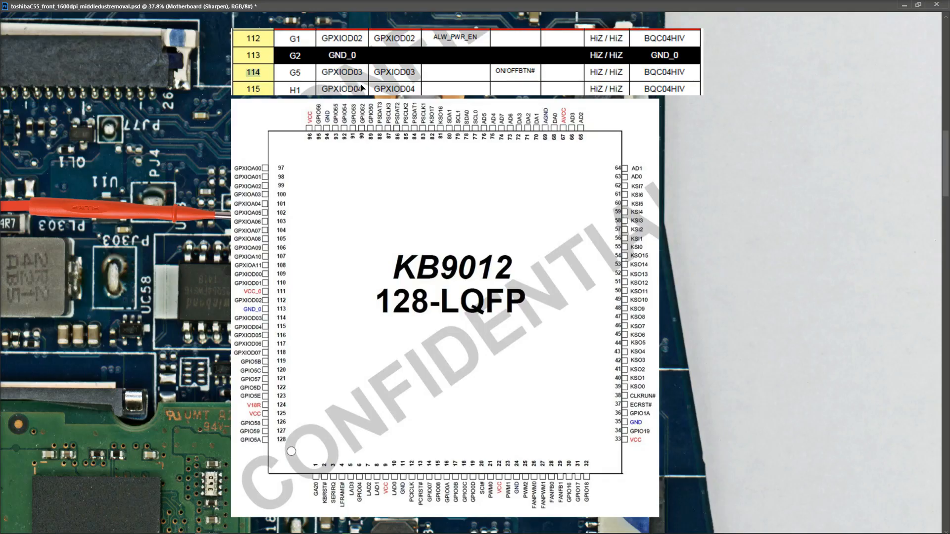
{"action": "mouse_move", "coordinate": [338, 78]}
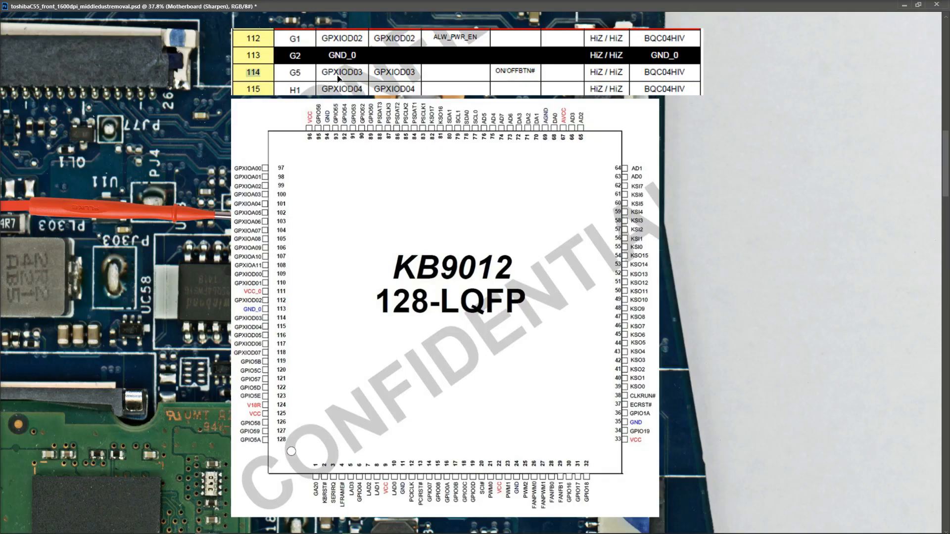
{"action": "mouse_move", "coordinate": [374, 80]}
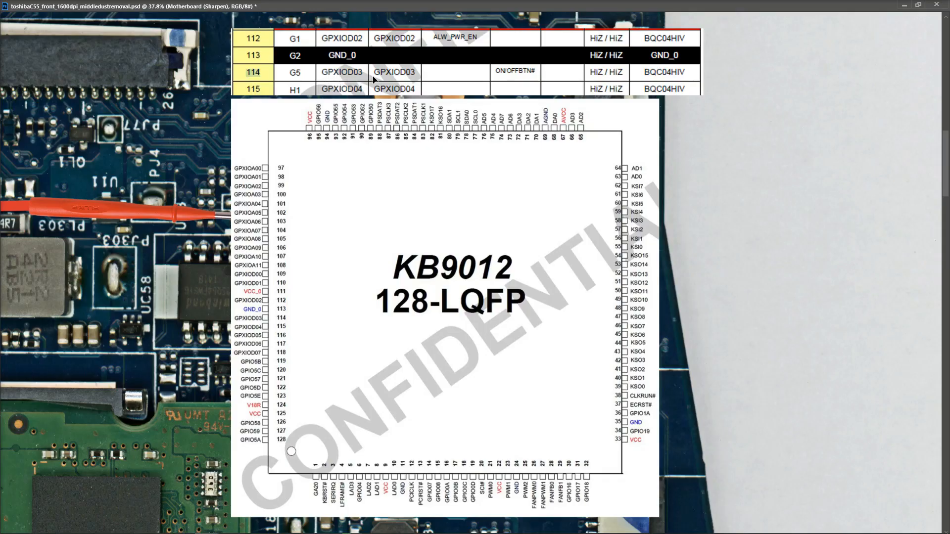
{"action": "mouse_move", "coordinate": [528, 72]}
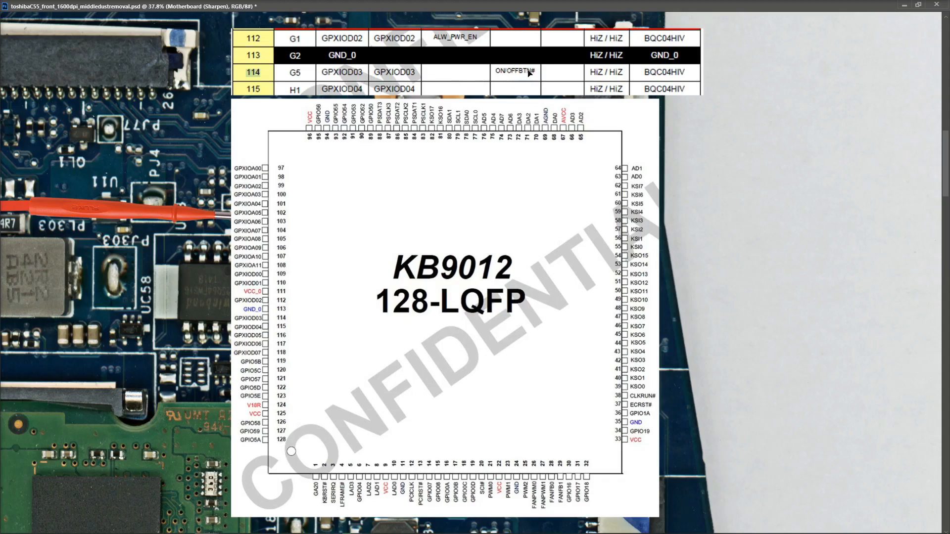
{"action": "mouse_move", "coordinate": [512, 80]}
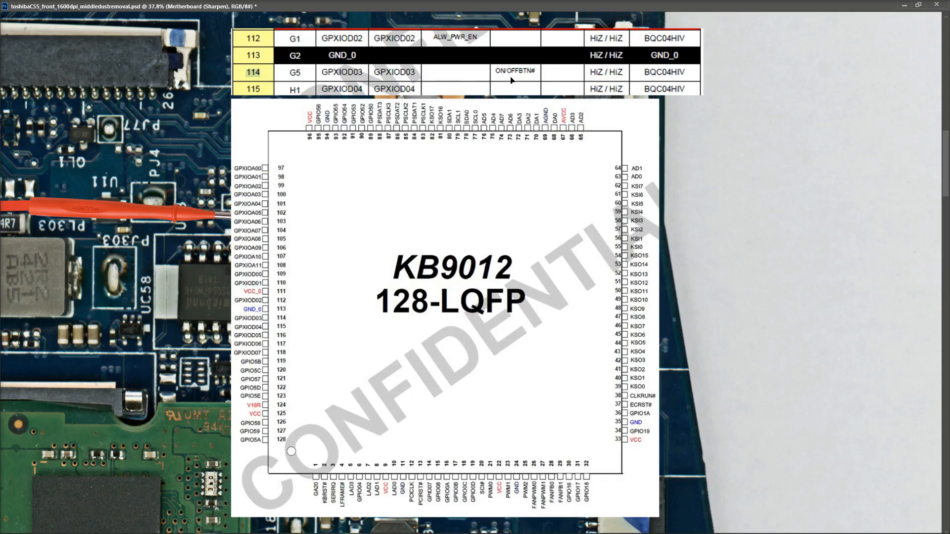
{"action": "mouse_move", "coordinate": [509, 84]}
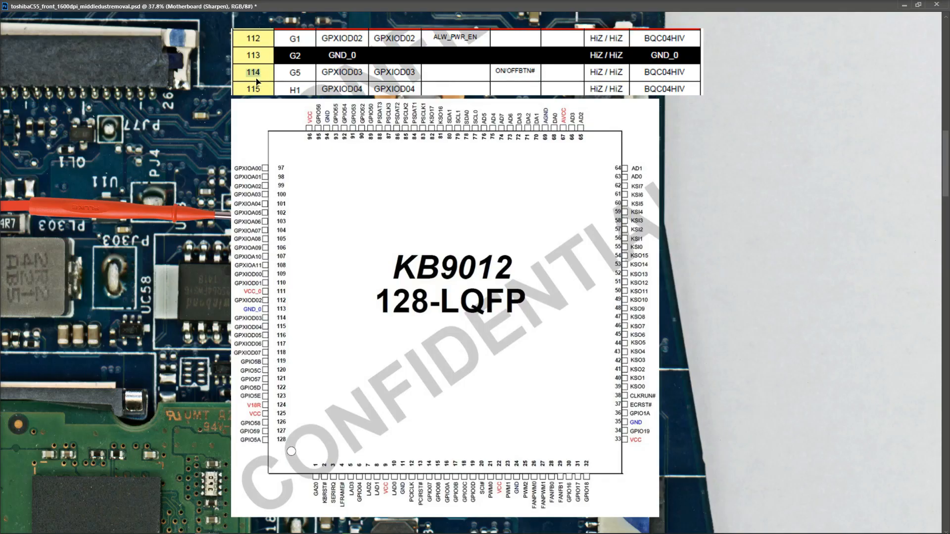
{"action": "mouse_move", "coordinate": [372, 328]}
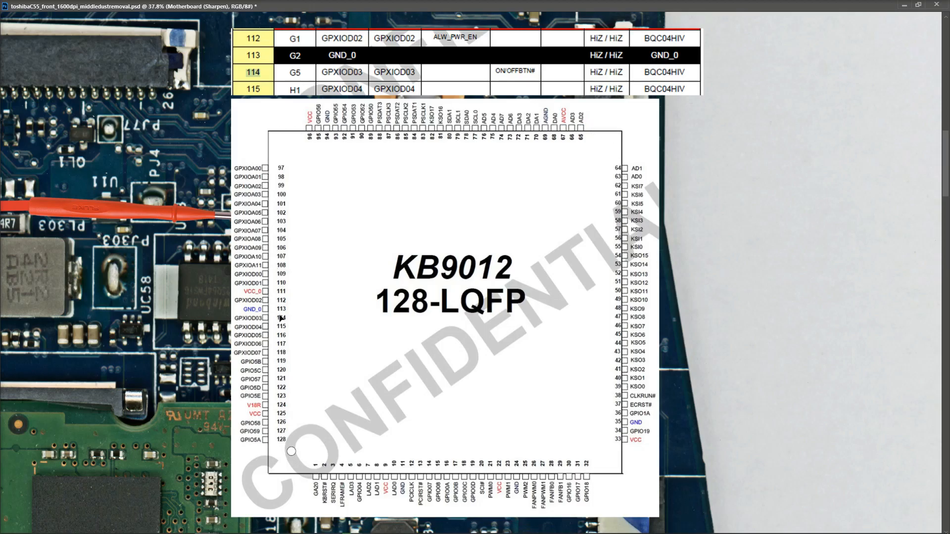
{"action": "mouse_move", "coordinate": [259, 321]}
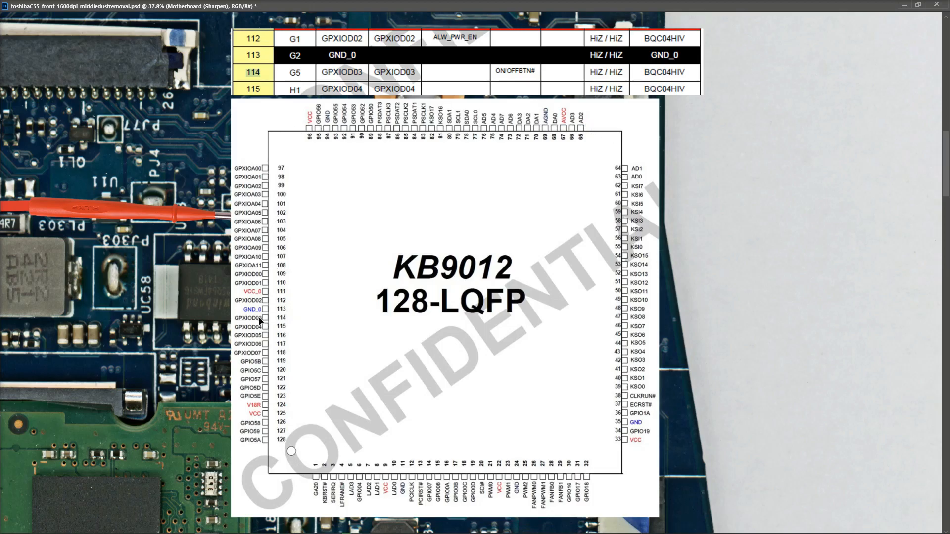